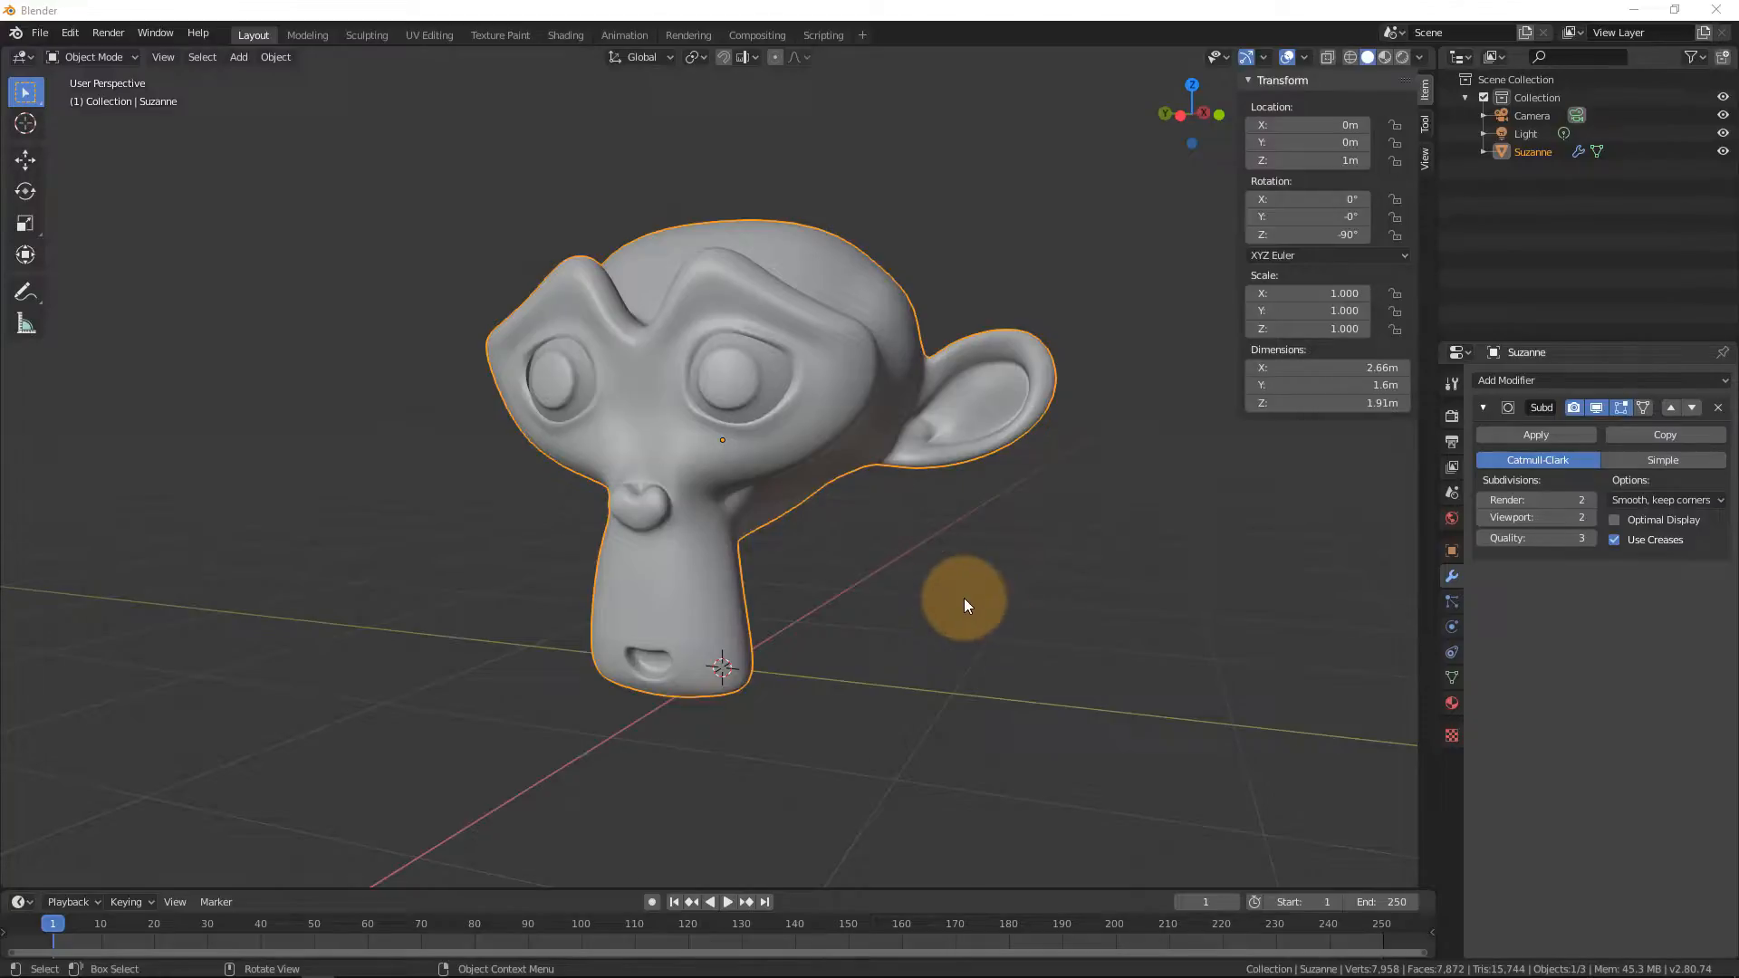
pyautogui.moveTo(870, 523)
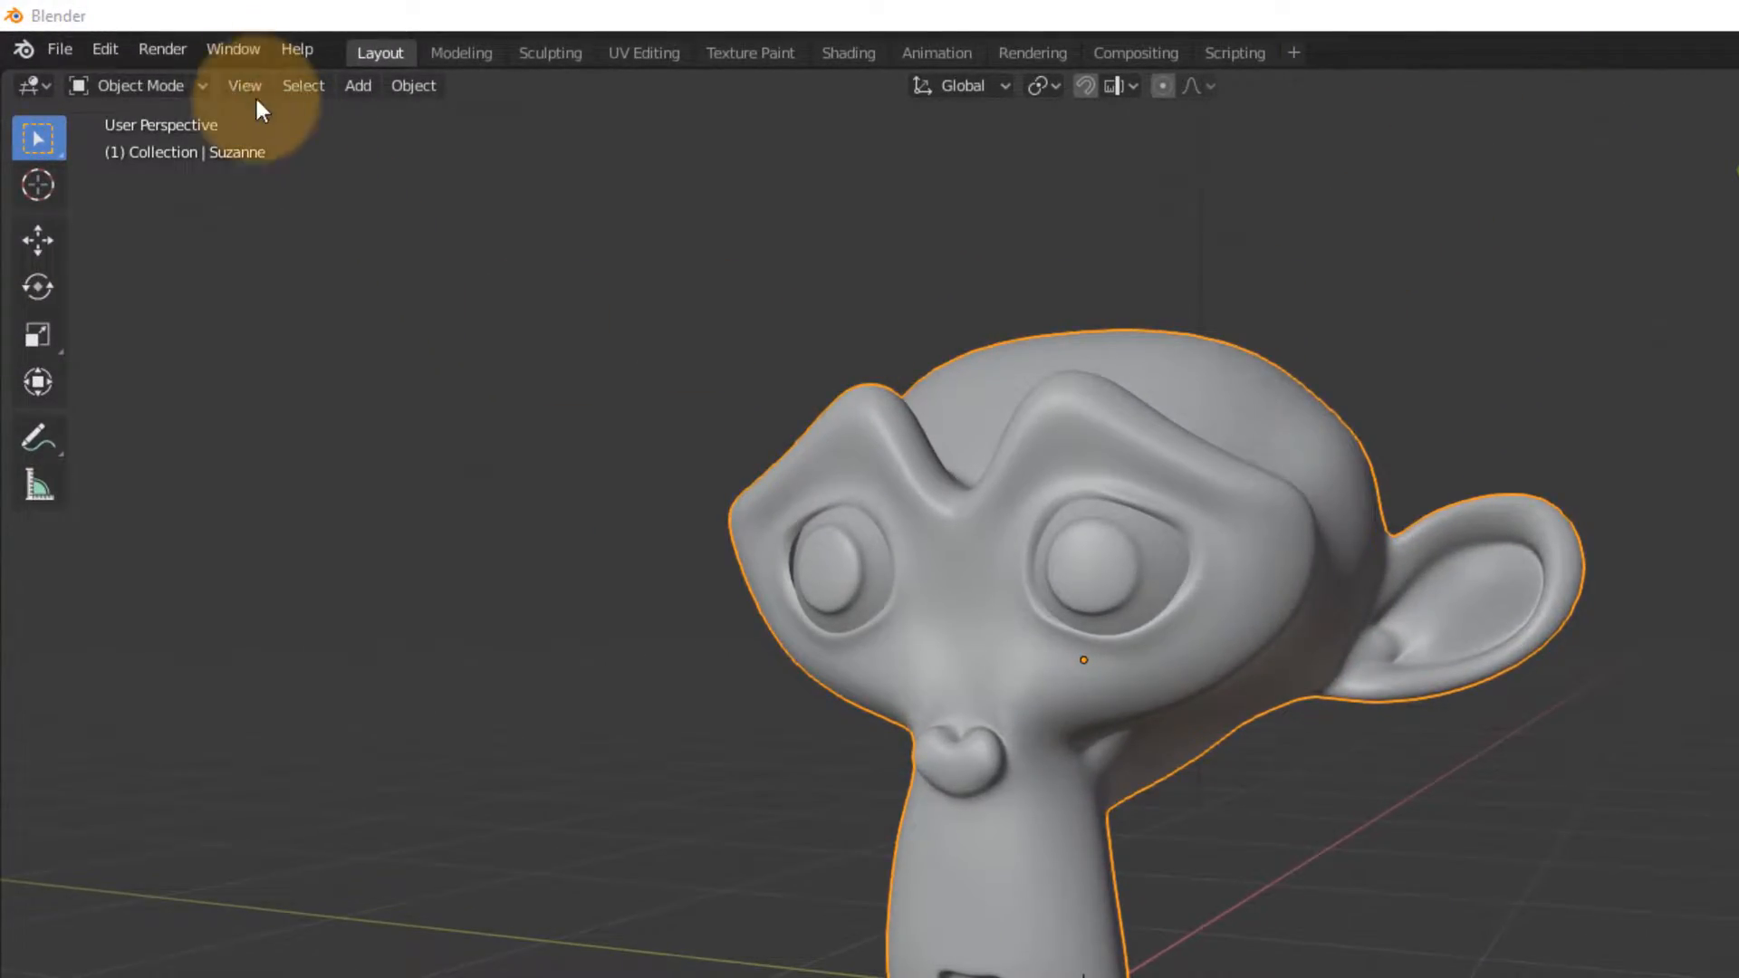
# Toggle Blender into window fullscreen mode from the Window menu
pyautogui.click(233, 48)
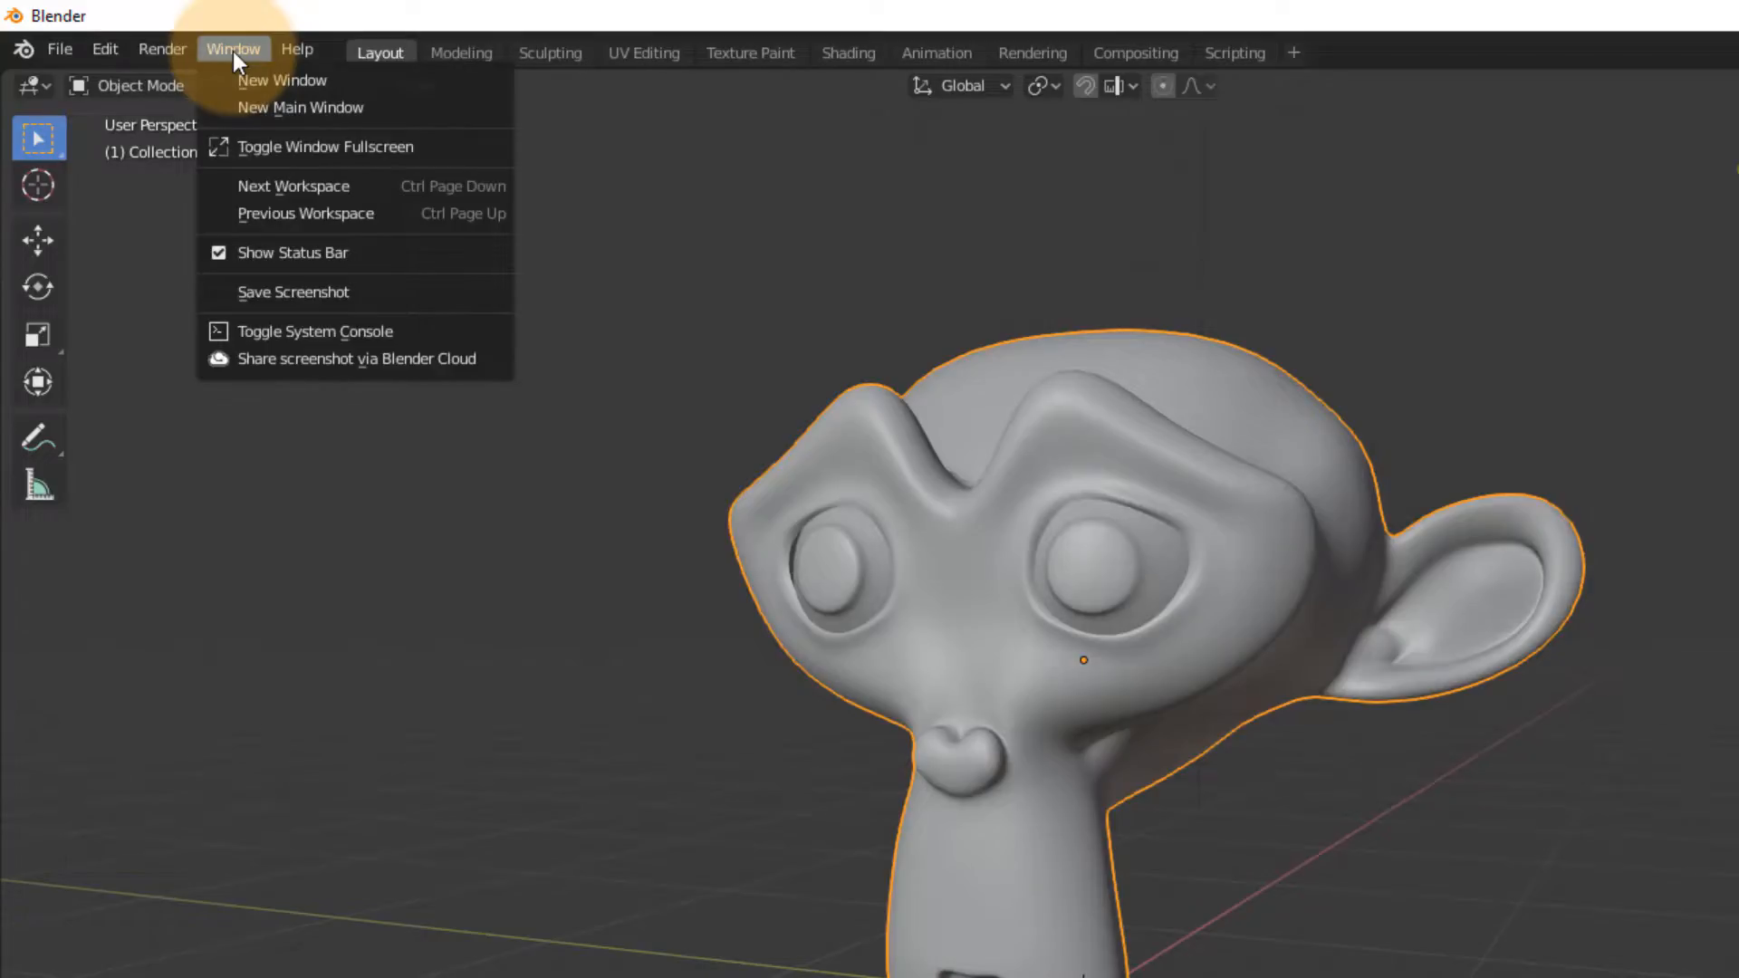
pyautogui.moveTo(400, 161)
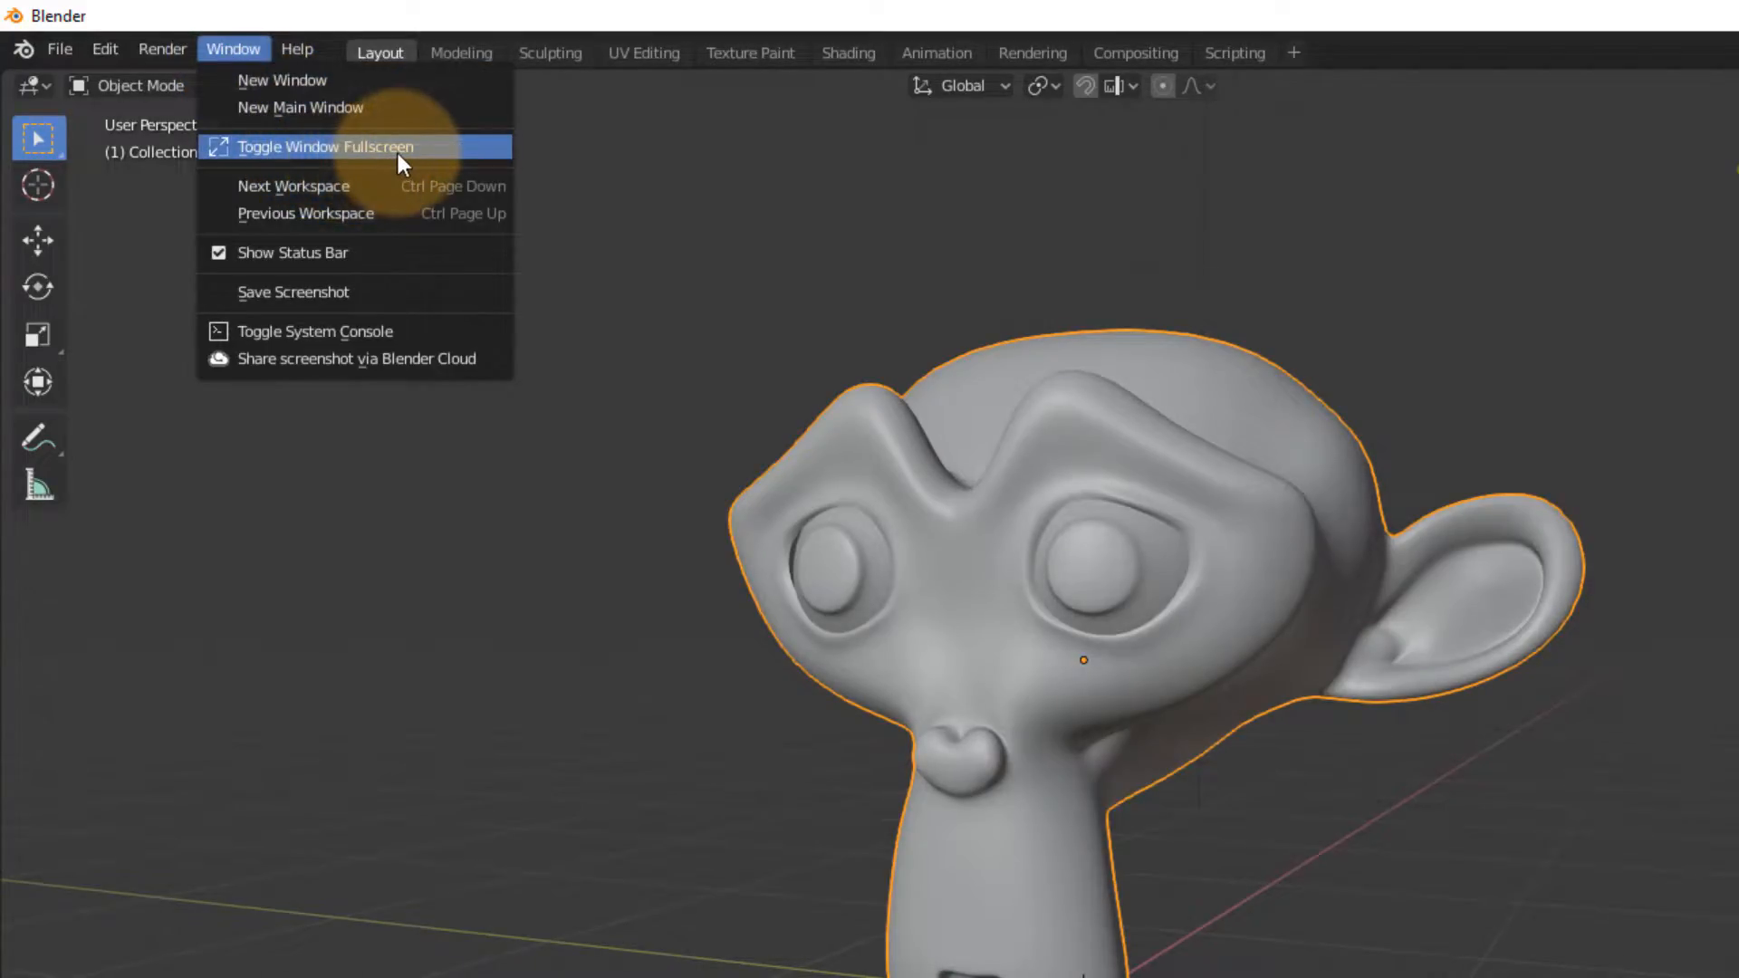
pyautogui.click(336, 146)
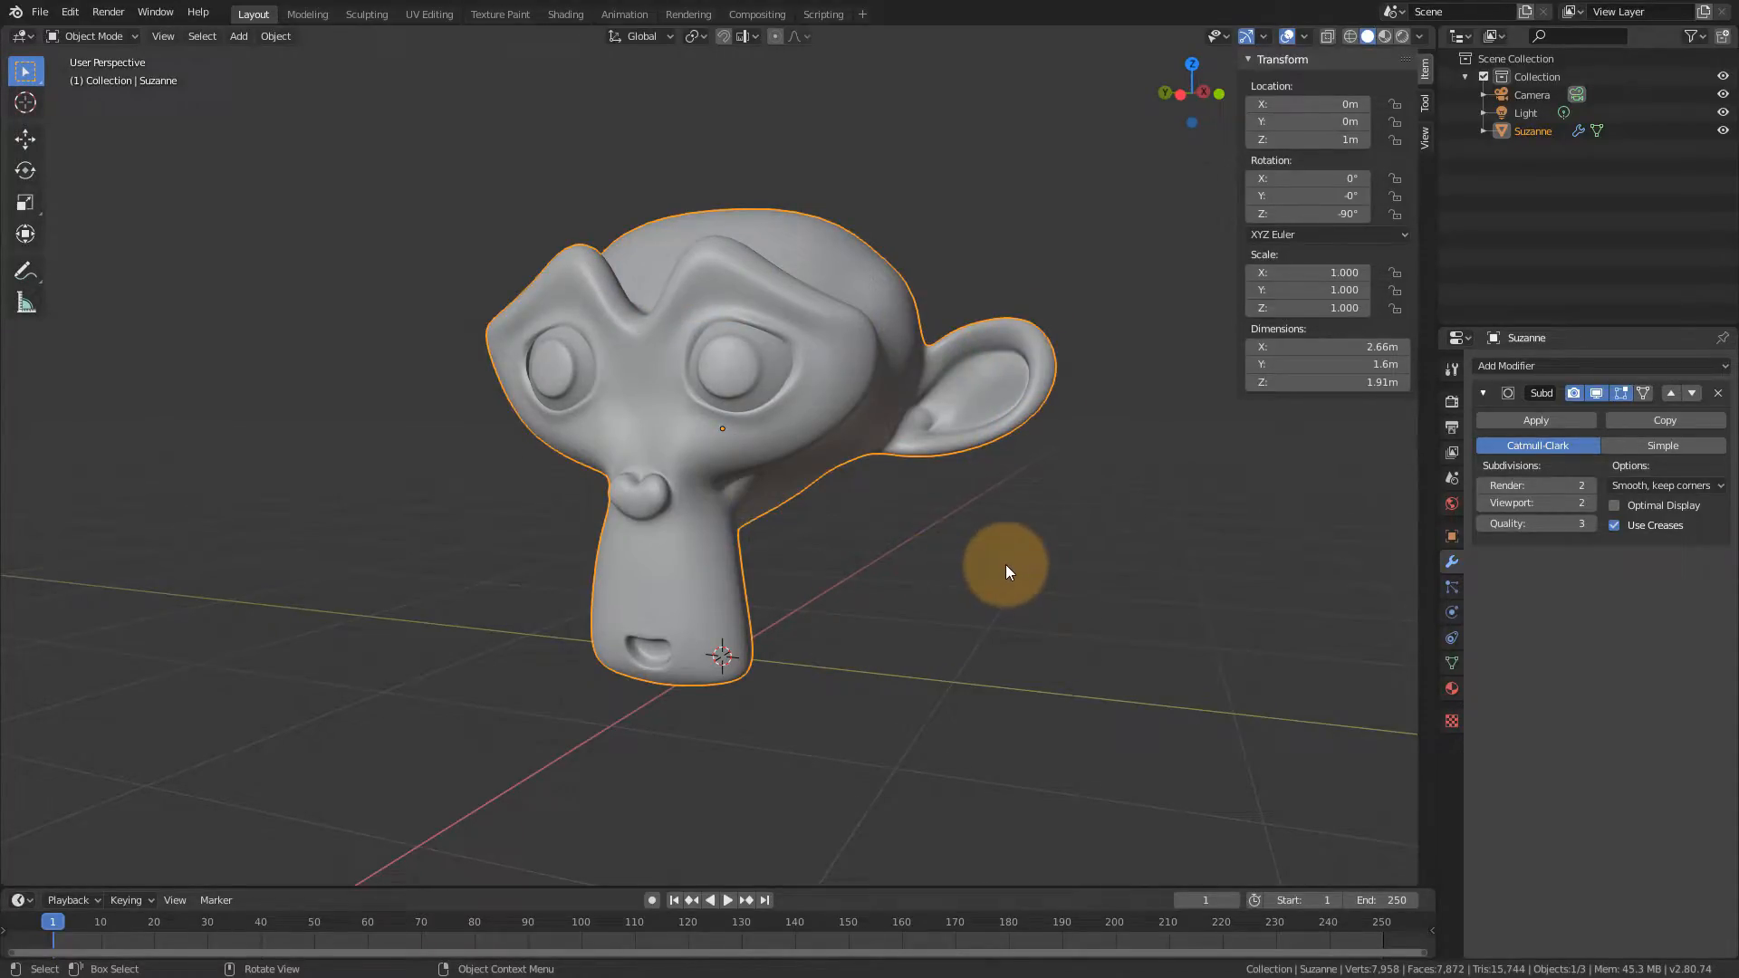
pyautogui.moveTo(1030, 545)
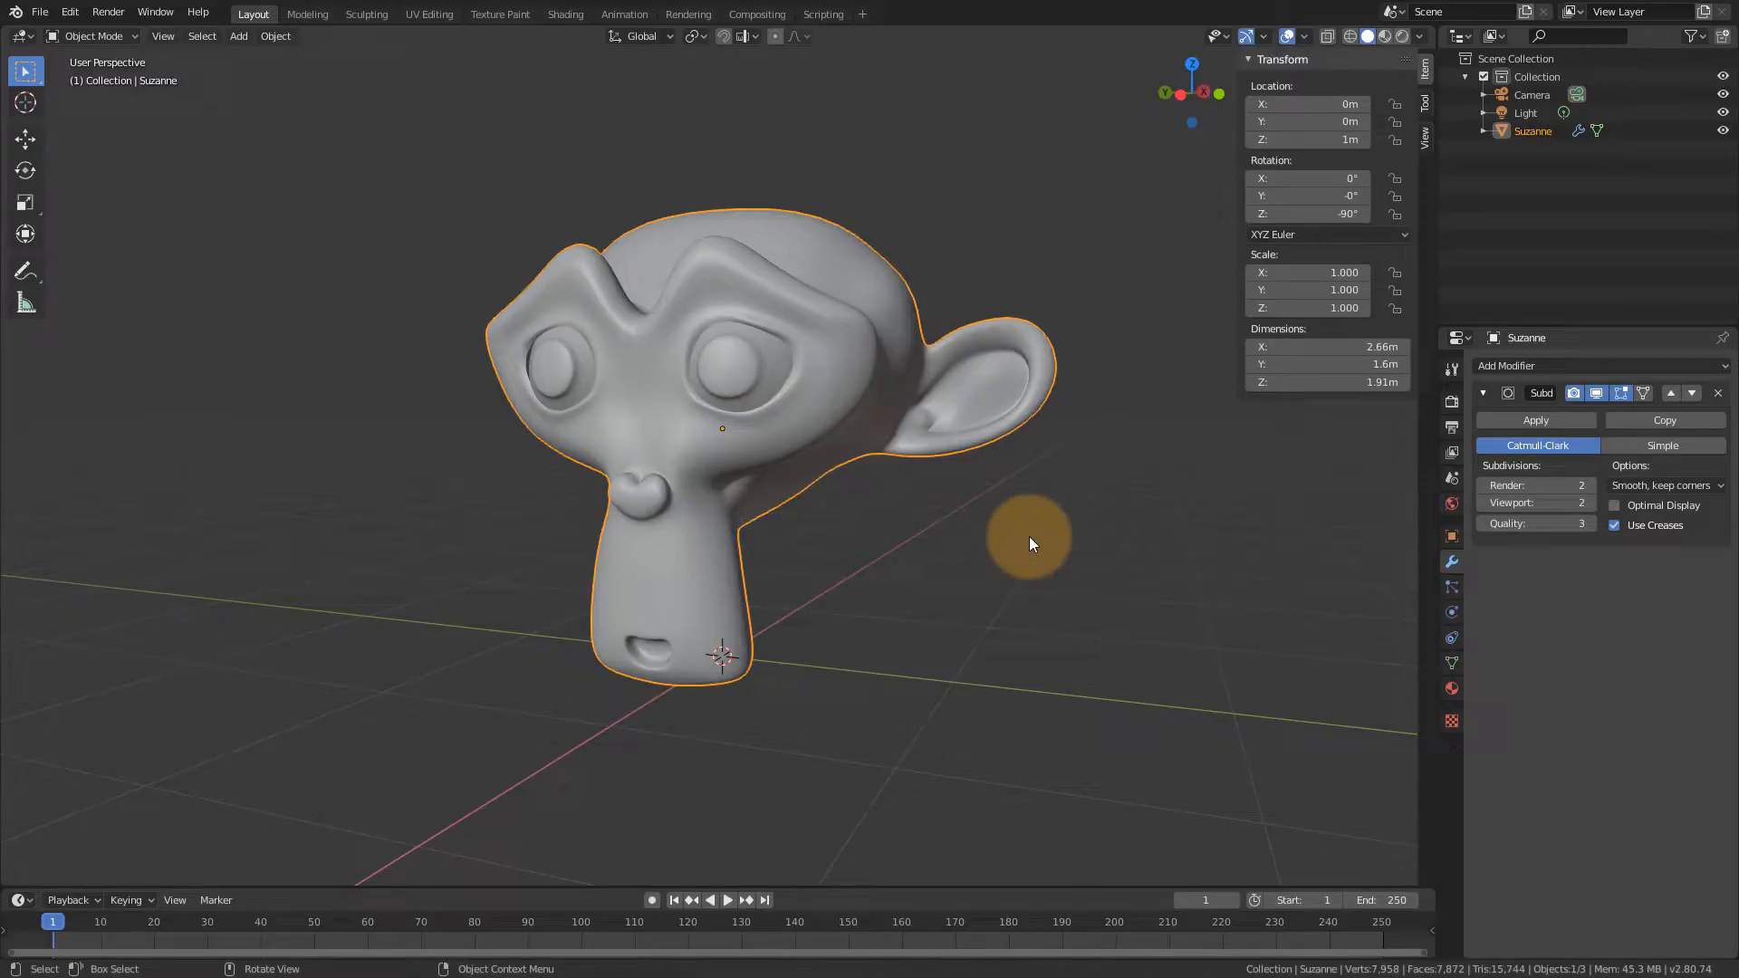
pyautogui.moveTo(981, 522)
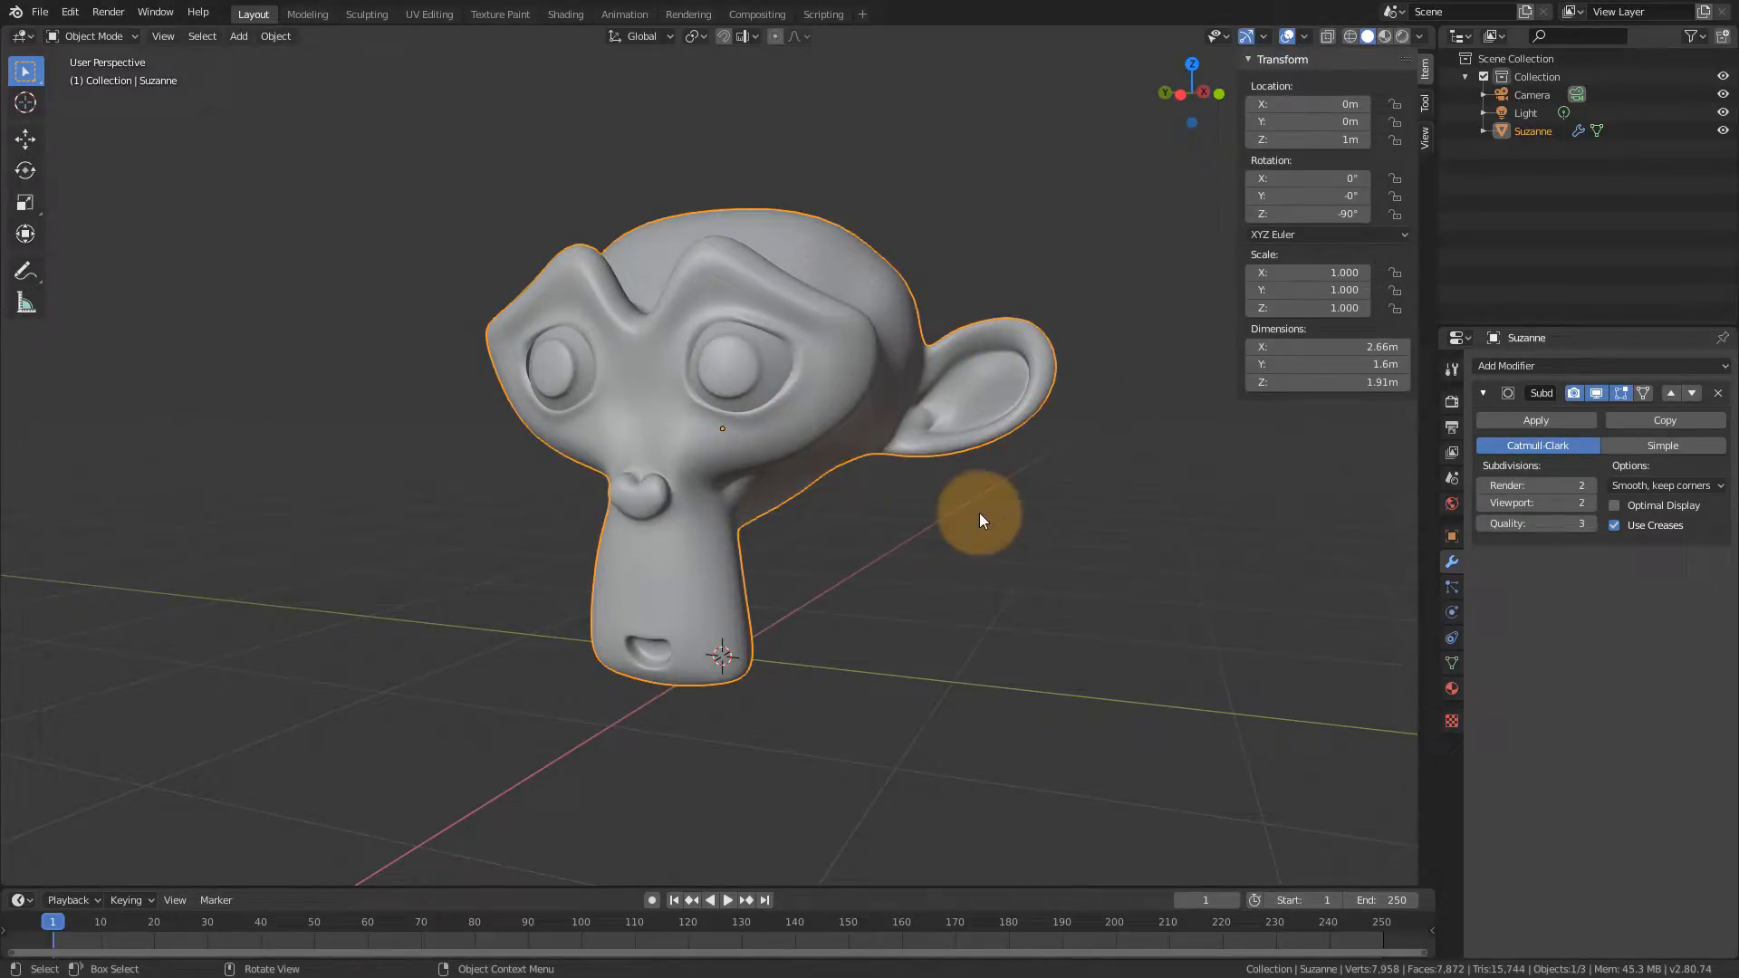
# Maximize the 3D Viewport area with Ctrl+Space, hiding outliner, properties and timeline
pyautogui.press('ctrl+space')
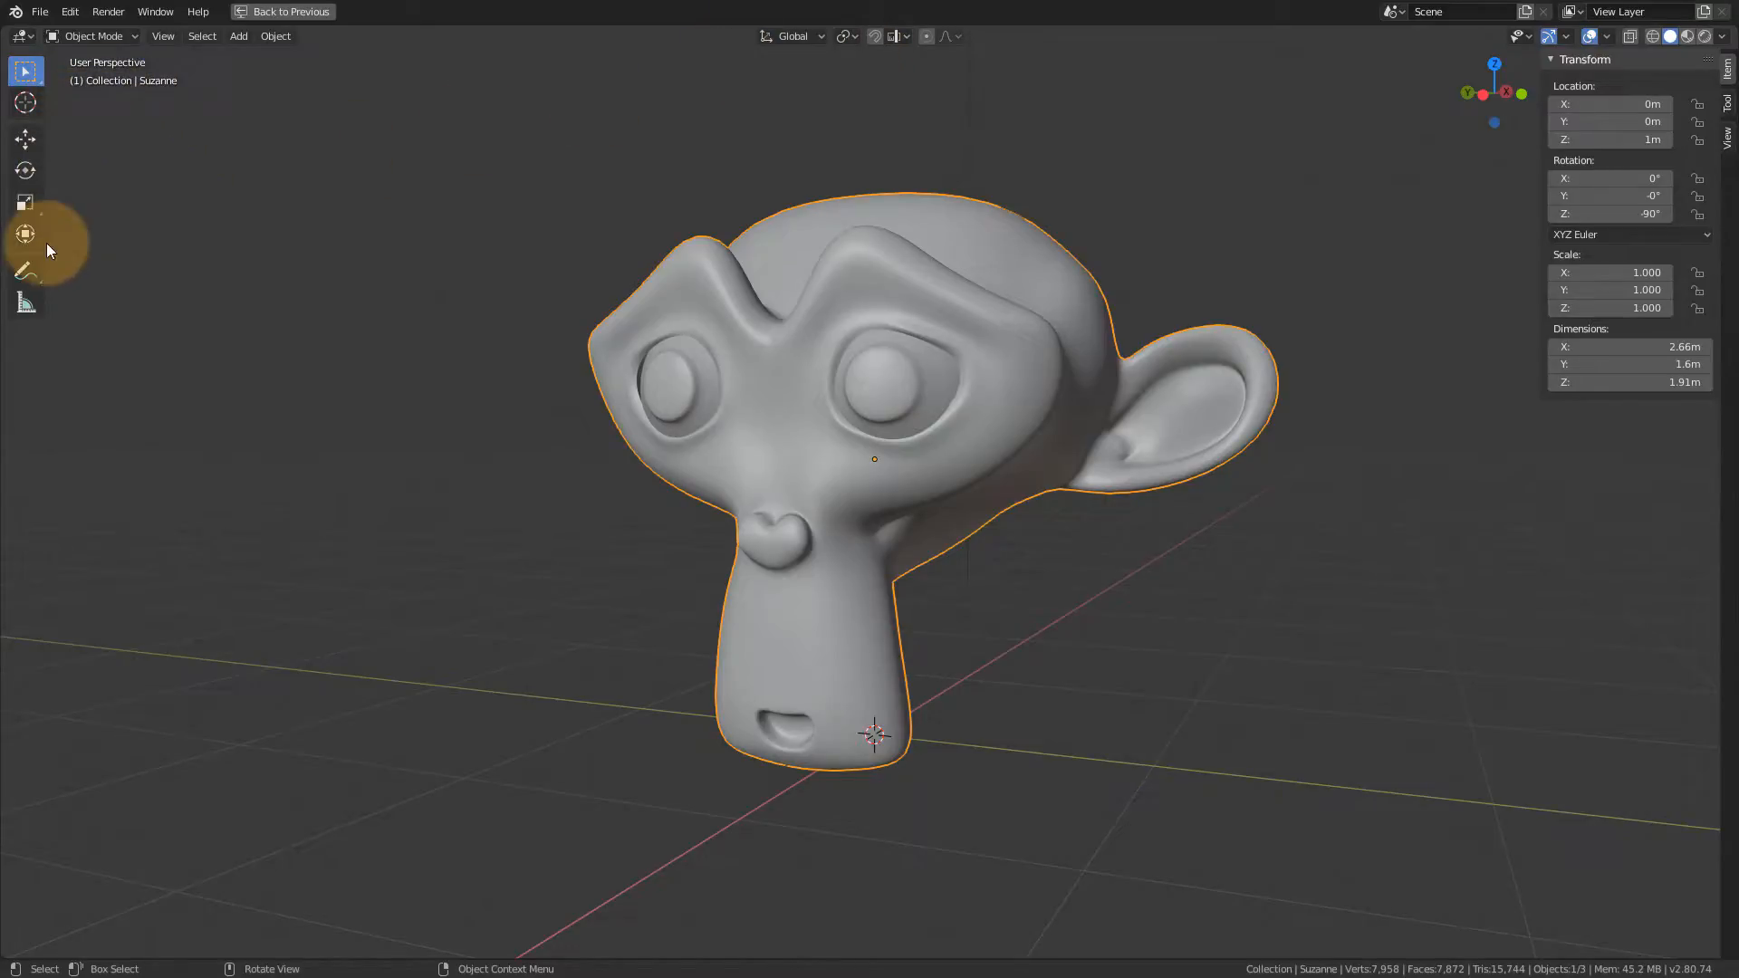
pyautogui.moveTo(1549, 232)
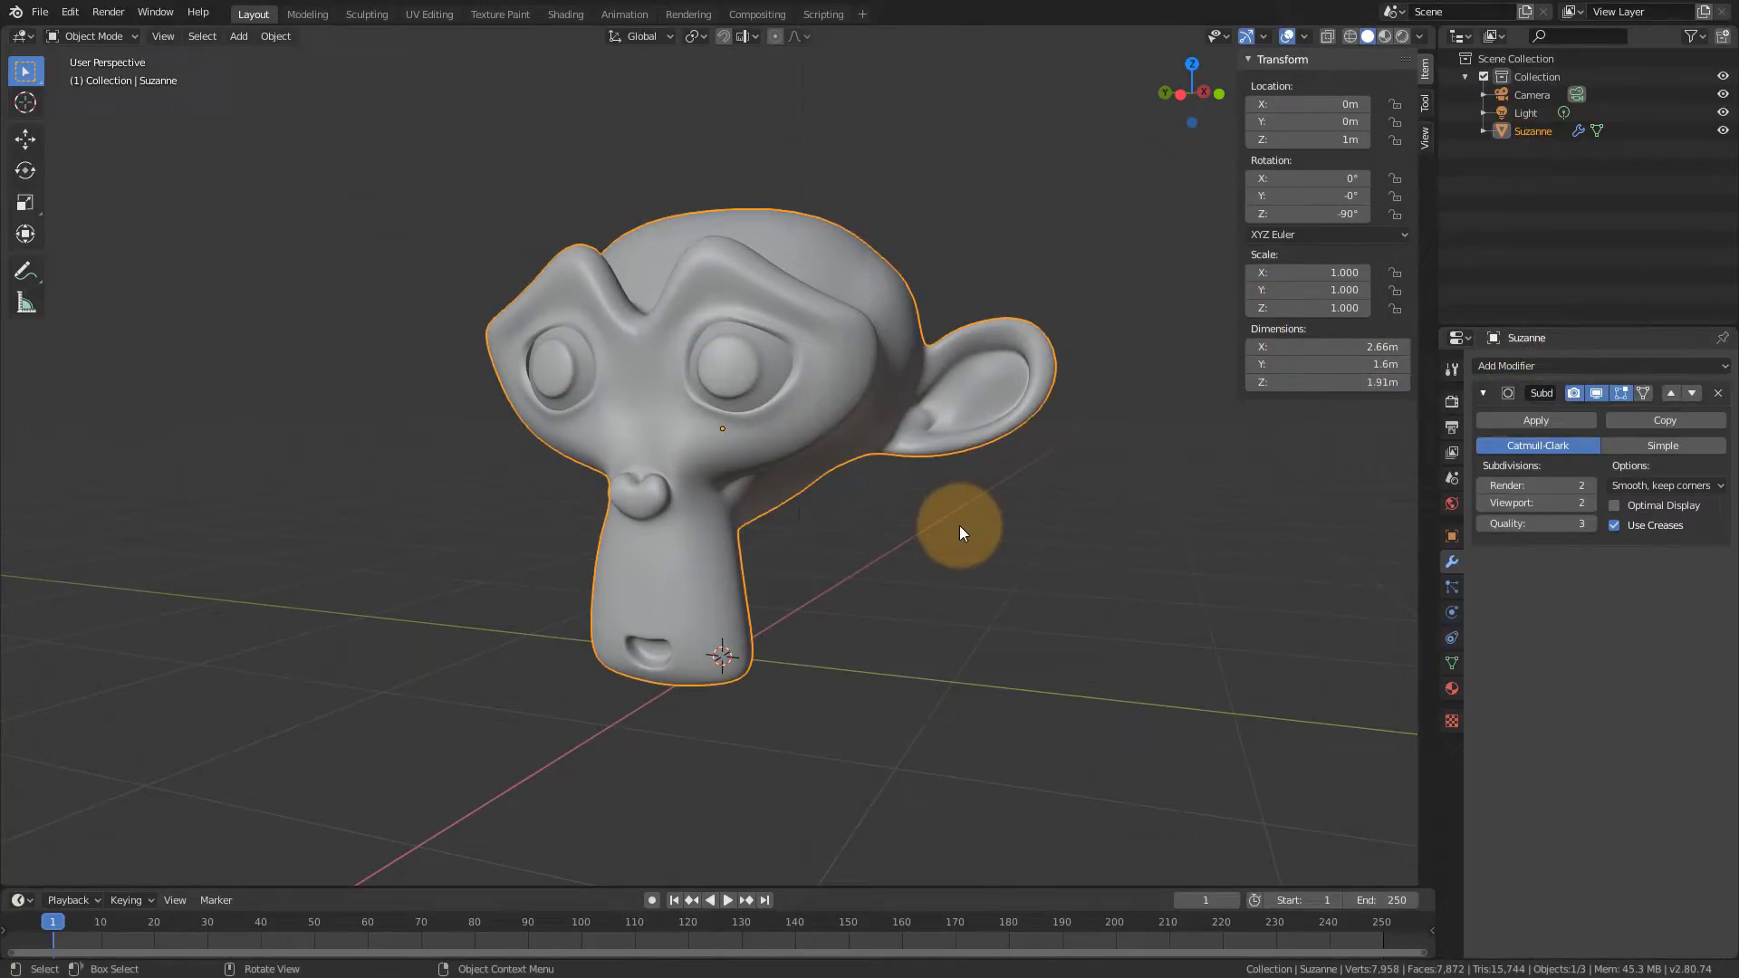
# Switch the viewport to fullscreen area mode with Ctrl+Alt+Space, hiding all menus and toolbars
pyautogui.press('ctrl+alt+space')
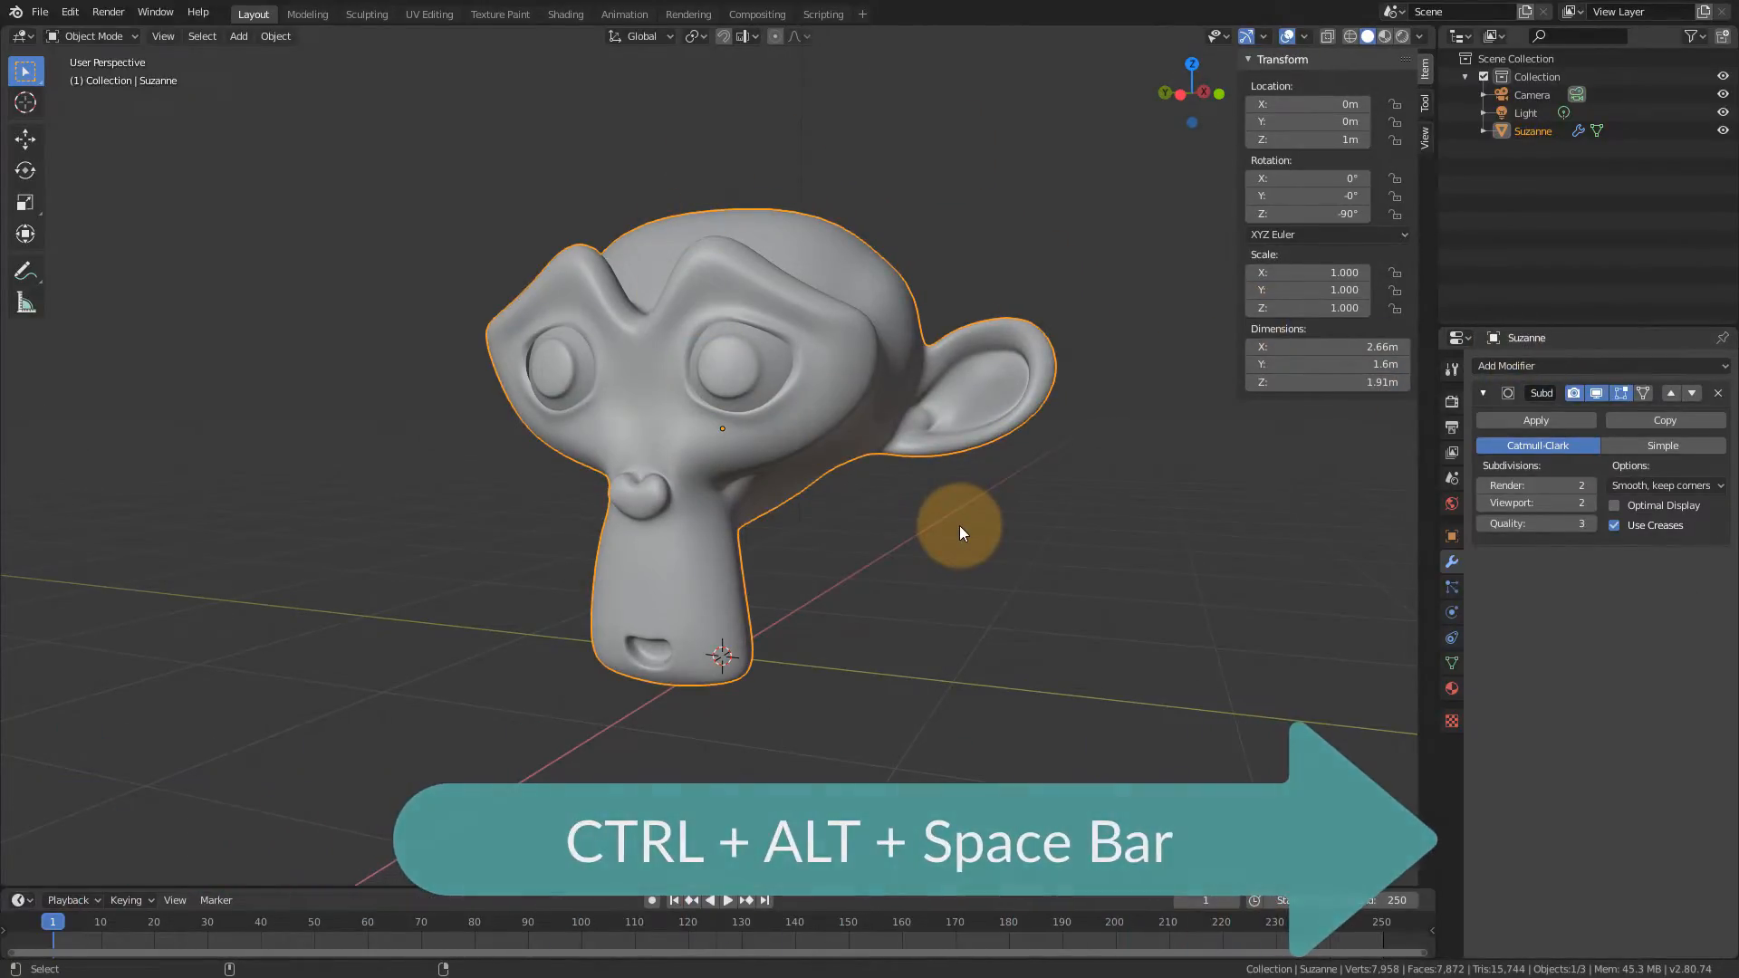
pyautogui.press('Ctrl+Alt+Space')
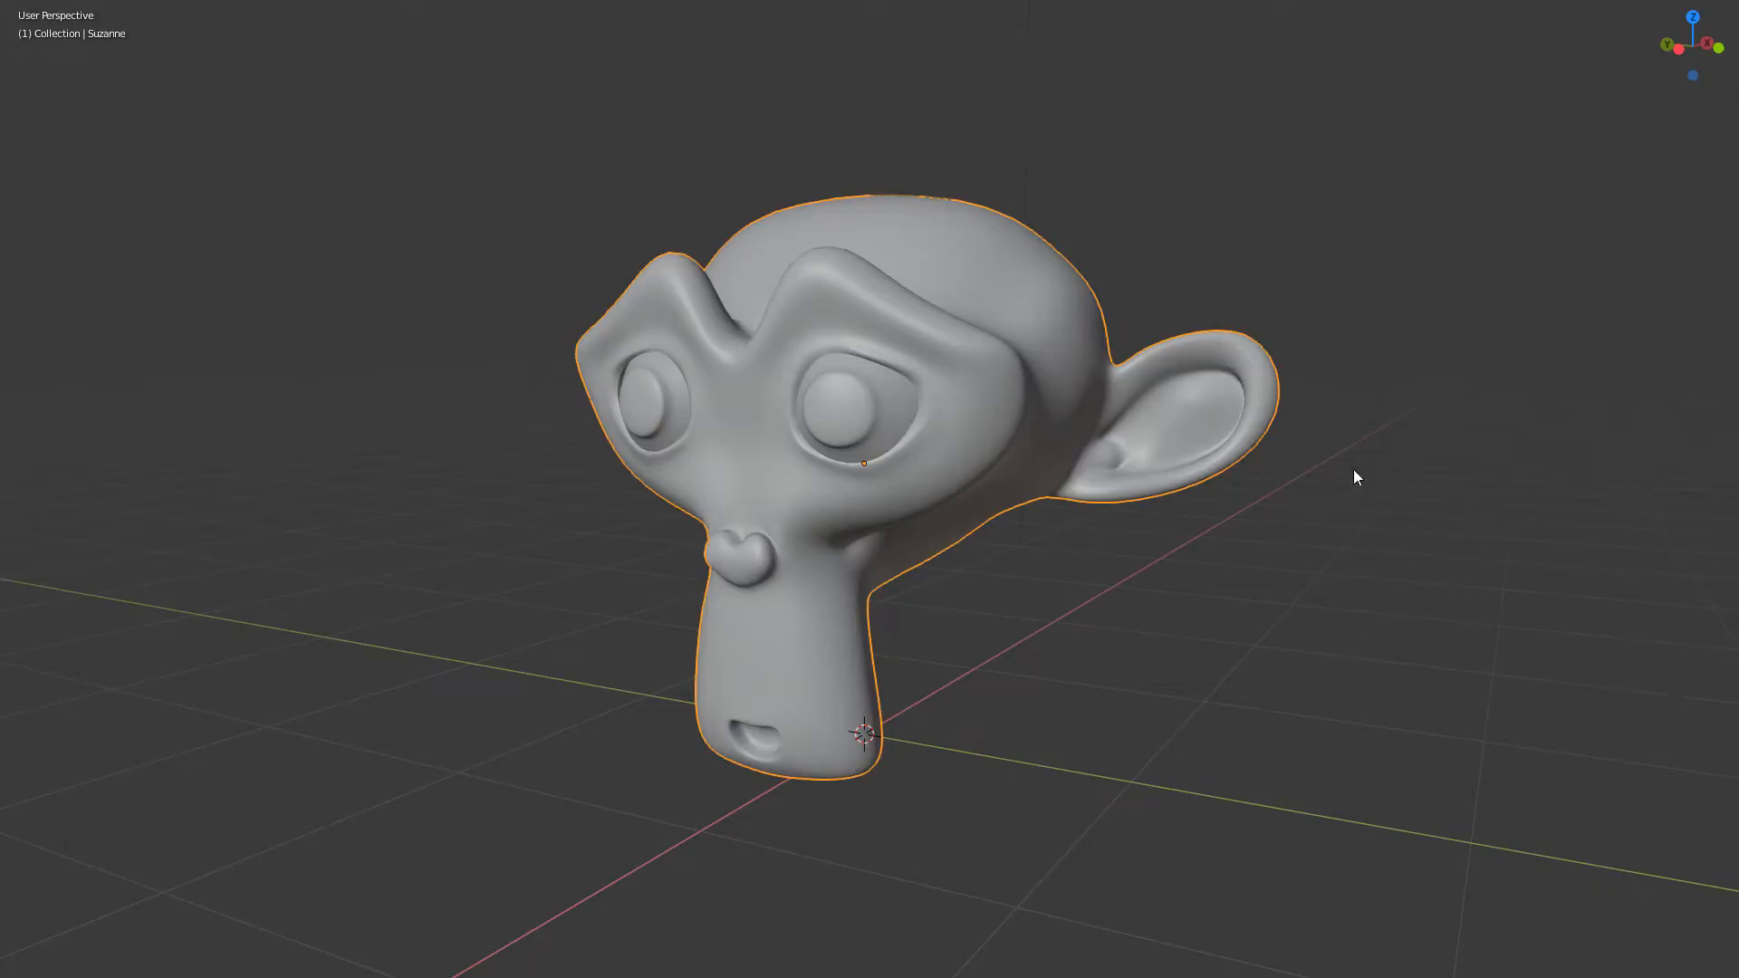
pyautogui.press('N')
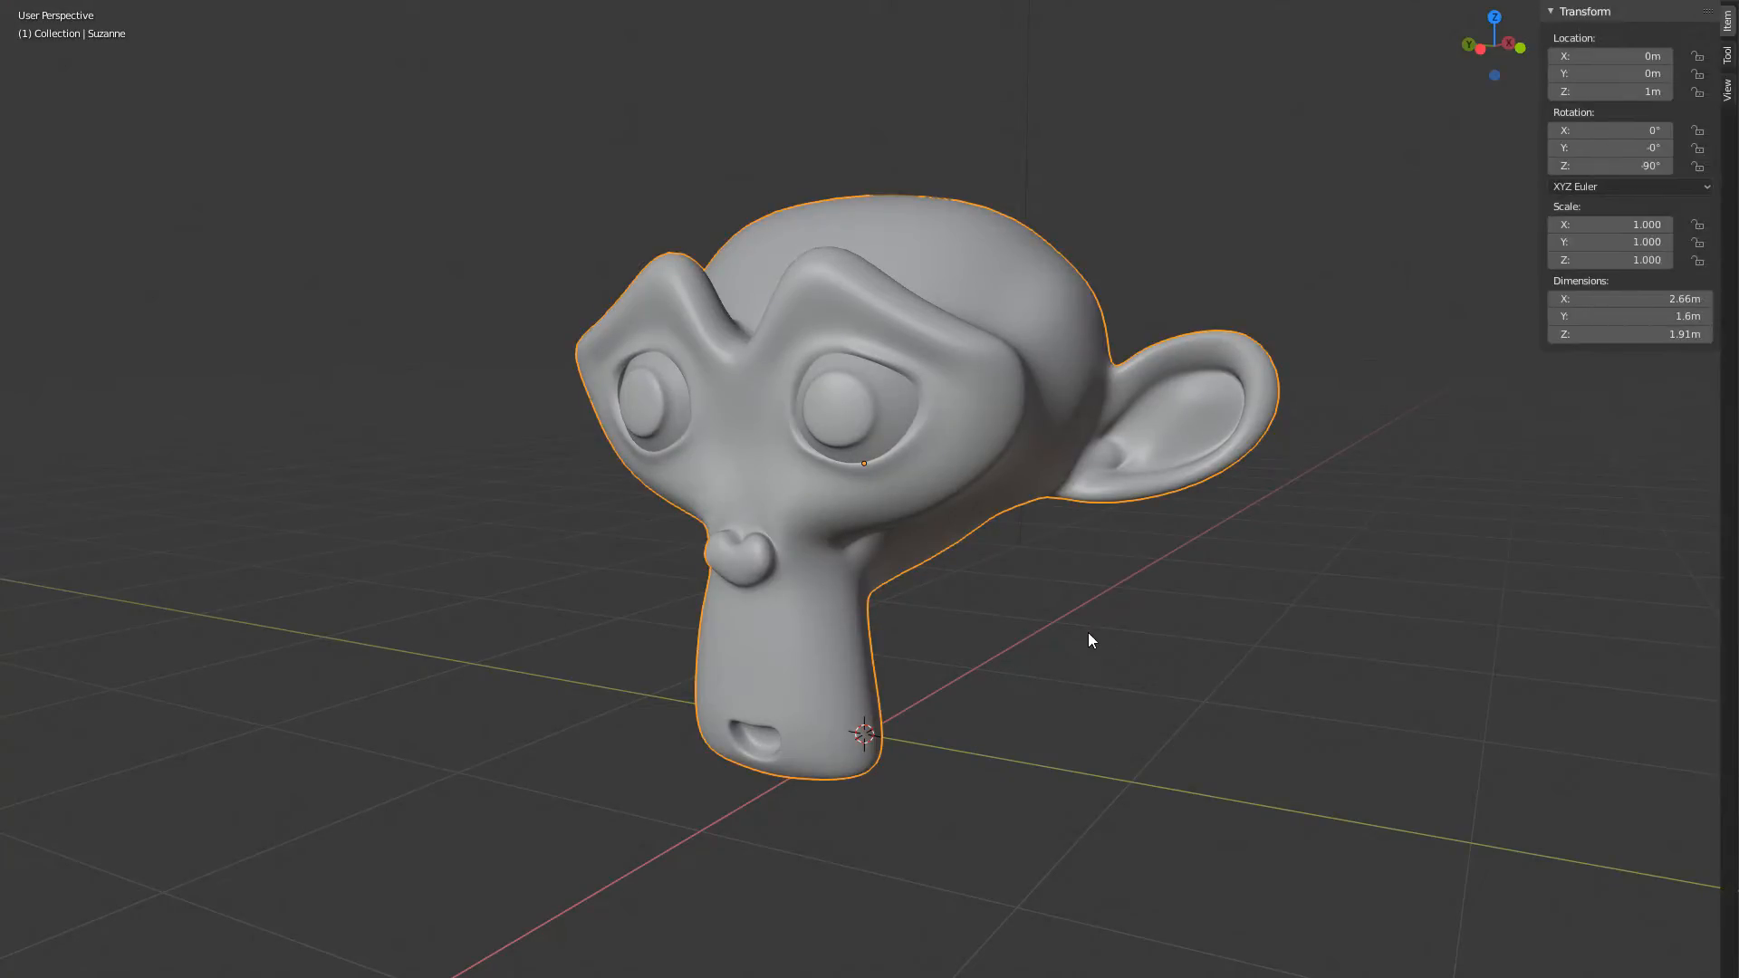
pyautogui.press('N')
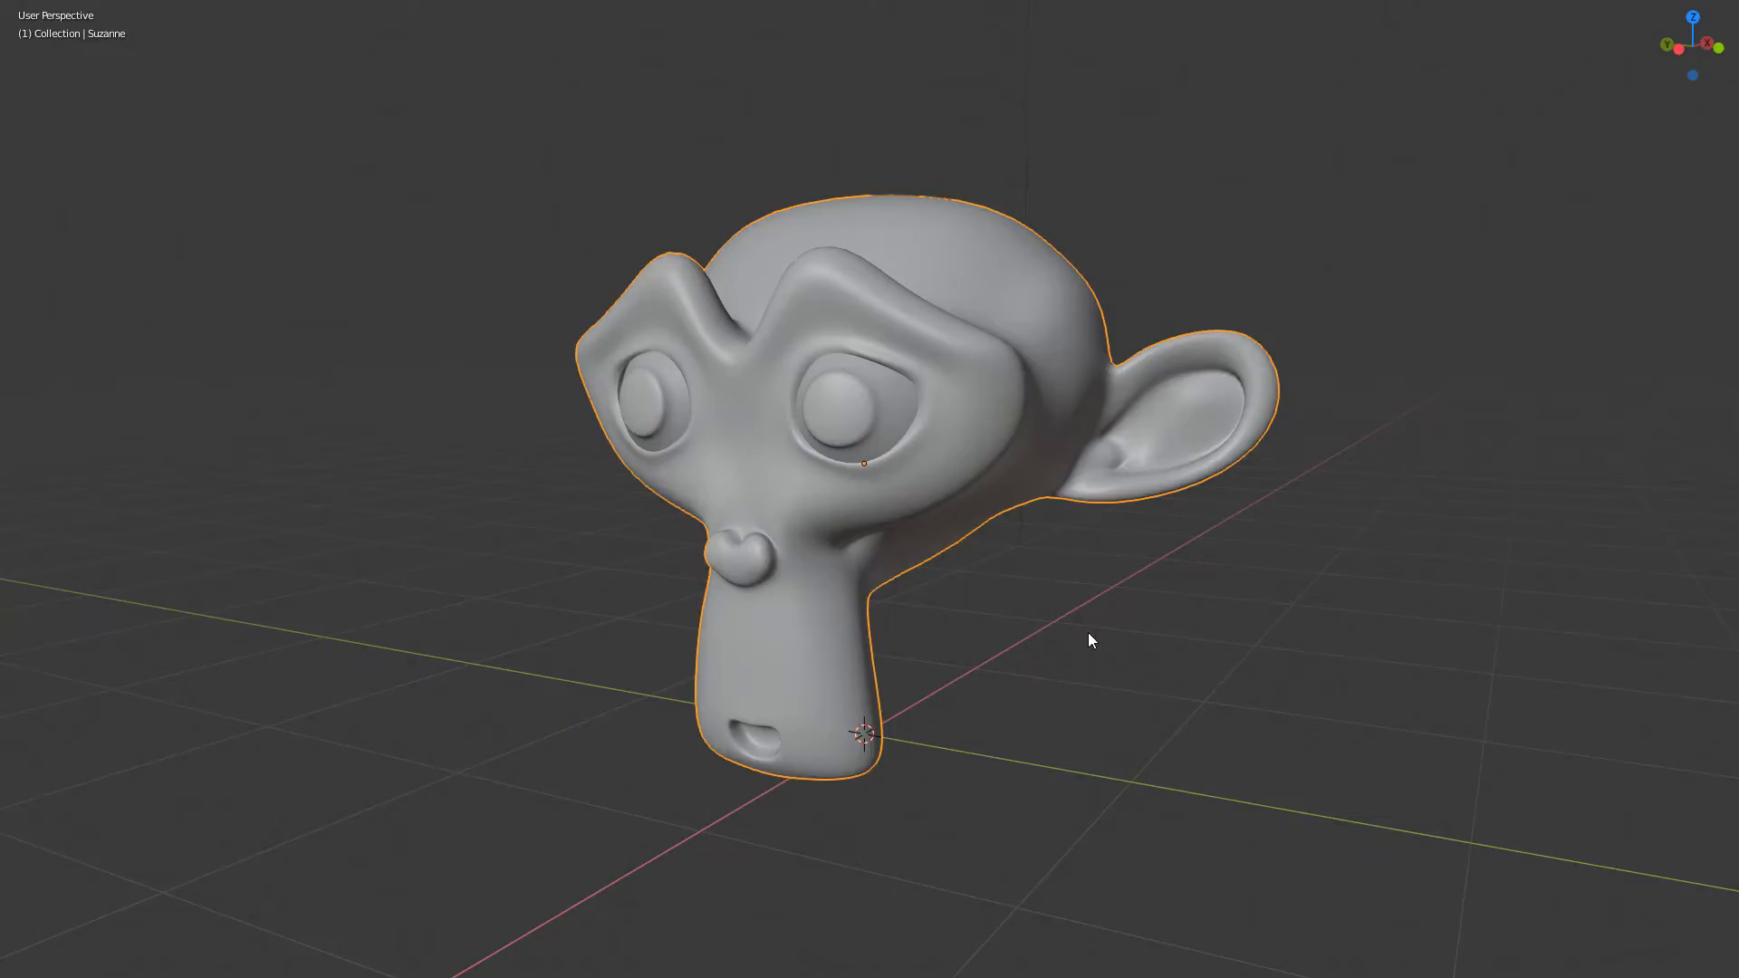